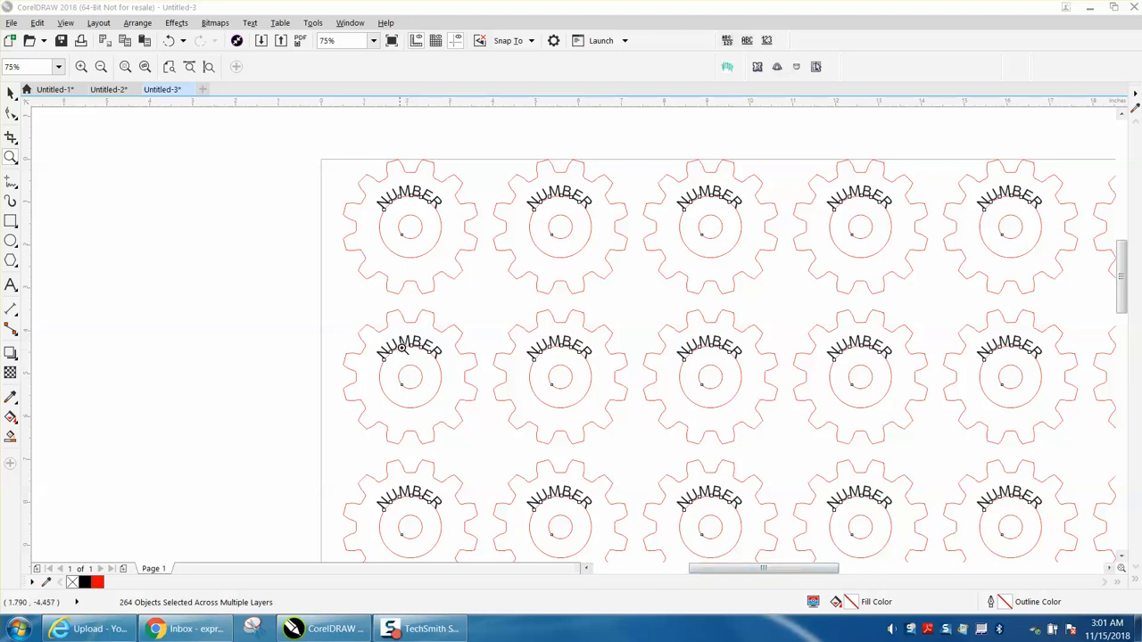
pyautogui.moveTo(407, 235)
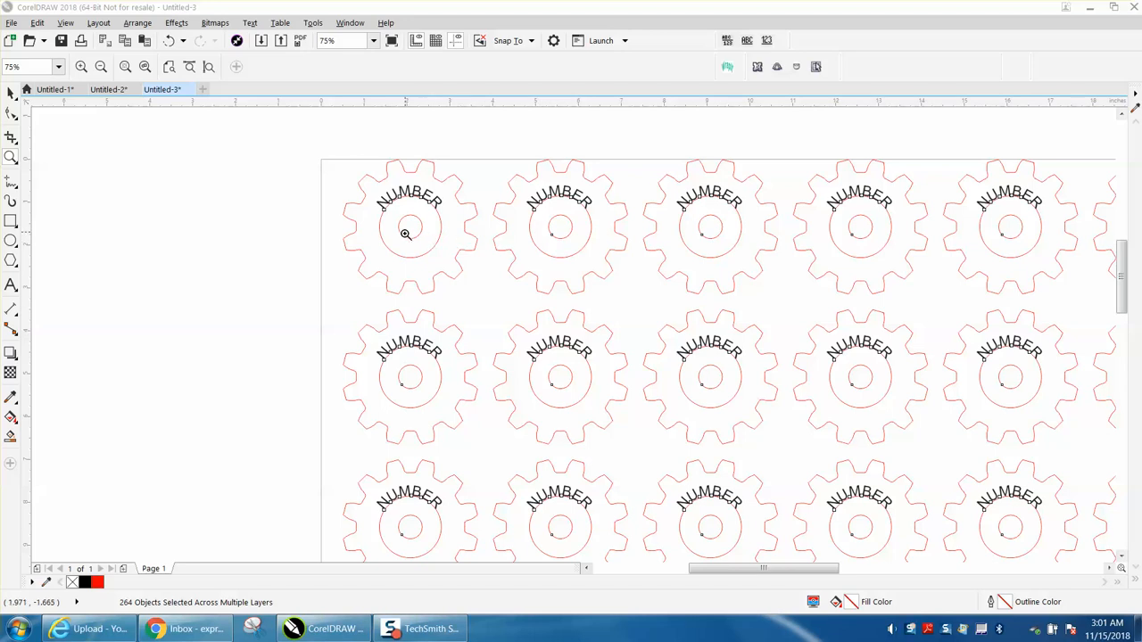
pyautogui.moveTo(612, 238)
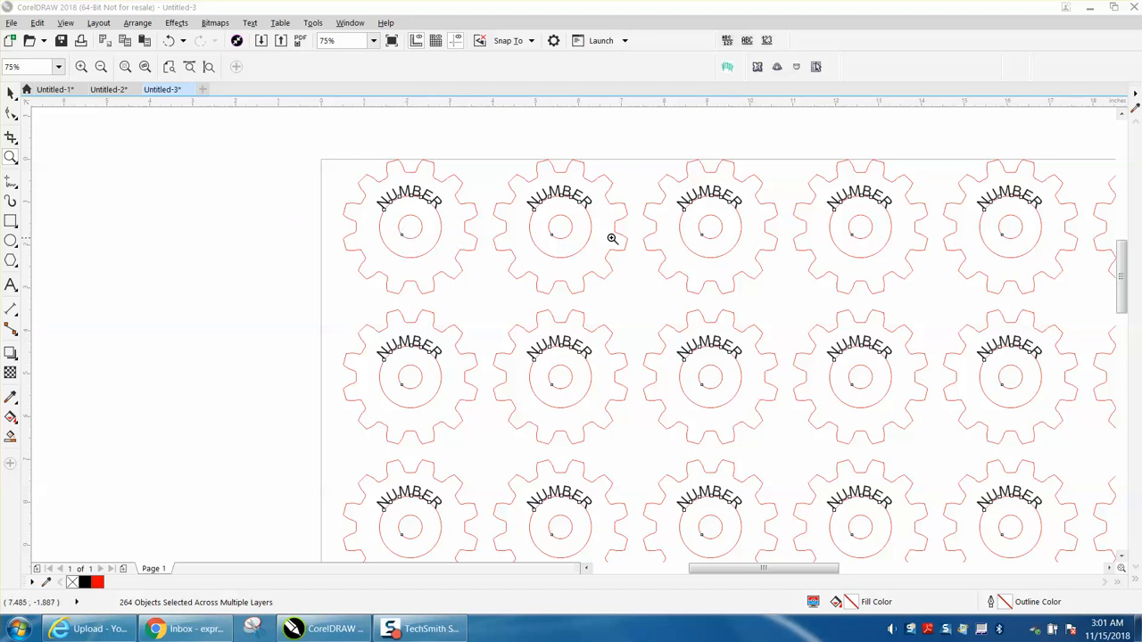
pyautogui.moveTo(503, 226)
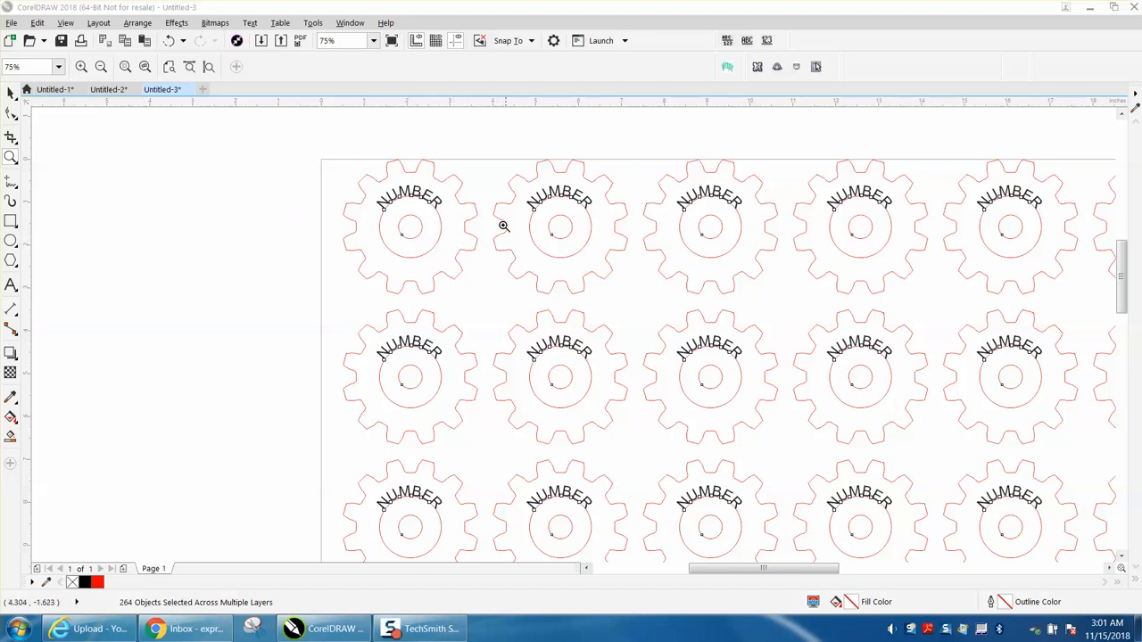
pyautogui.moveTo(422, 194)
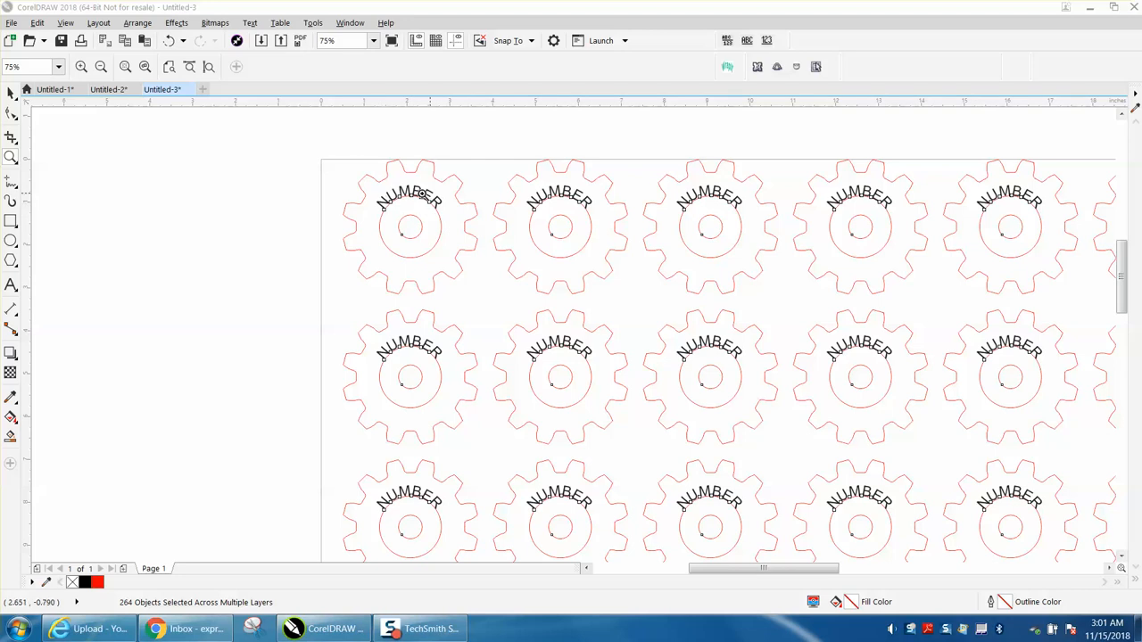
pyautogui.moveTo(72, 123)
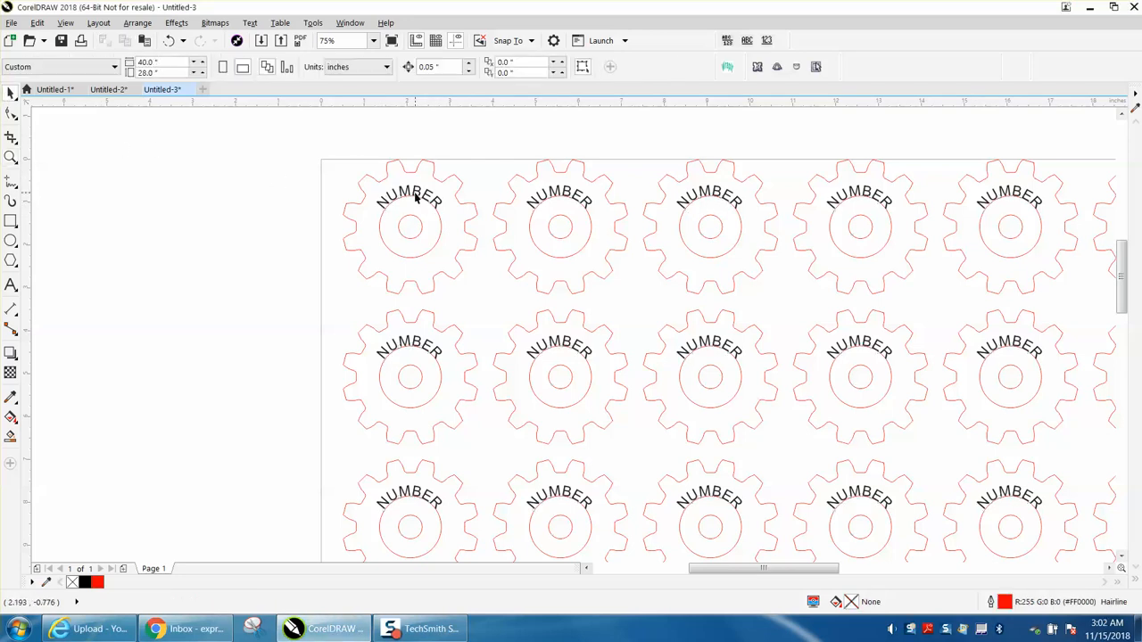
# - Select one gear's curved NUMBER placeholder text
pyautogui.click(409, 196)
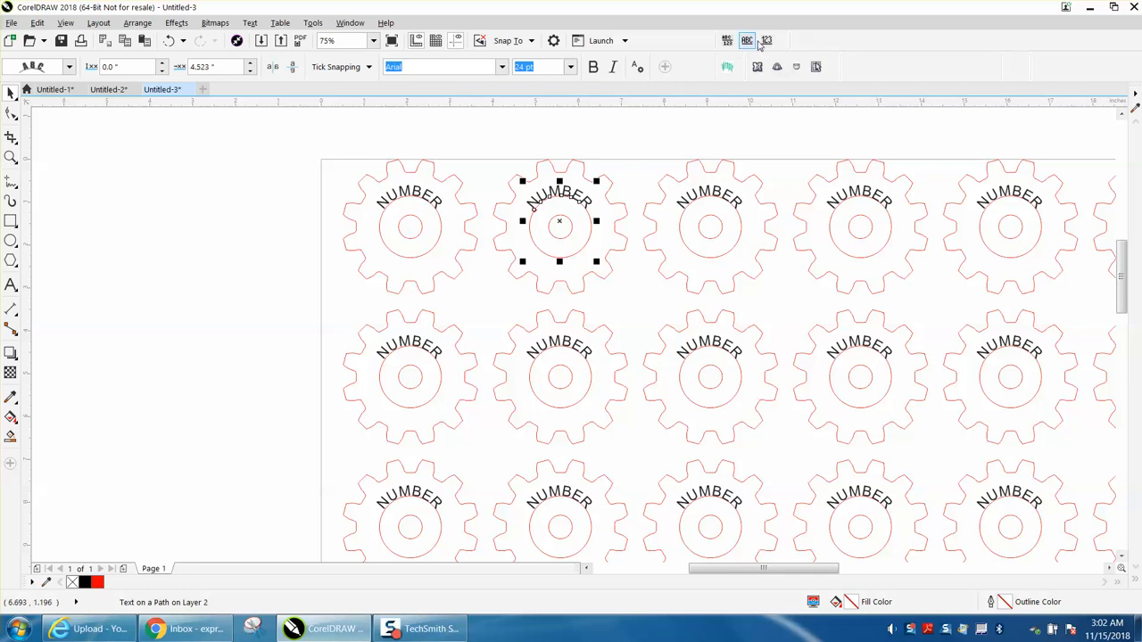
# - Run the NumberIt macro on NUMBER targets: start 100, step 1, prefix 'GEAR-'
pyautogui.click(746, 40)
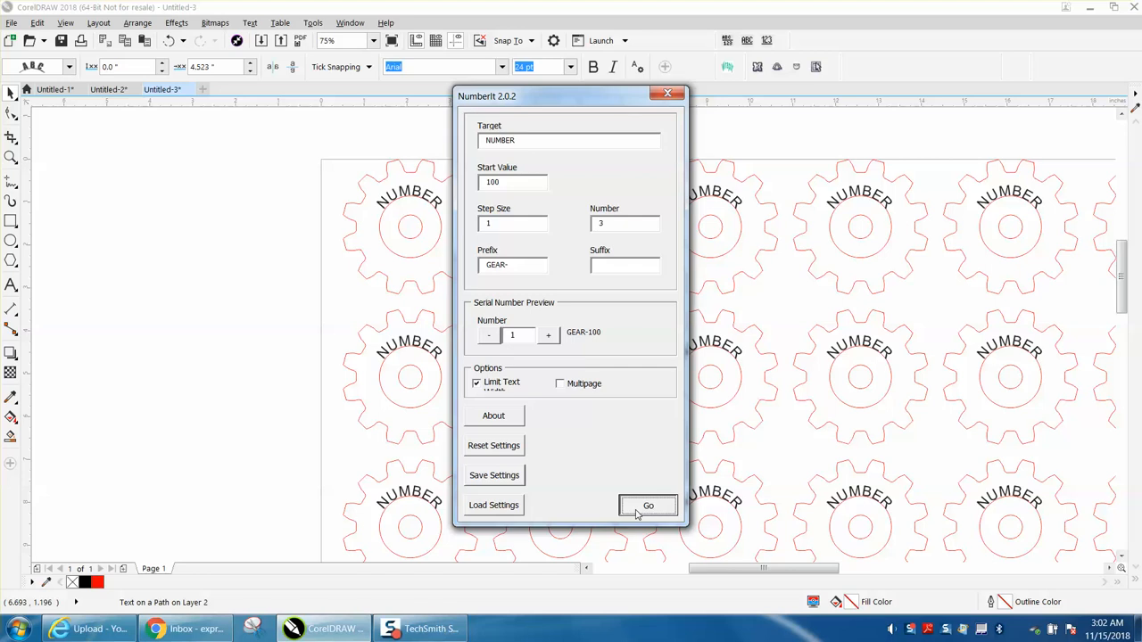
pyautogui.moveTo(659, 514)
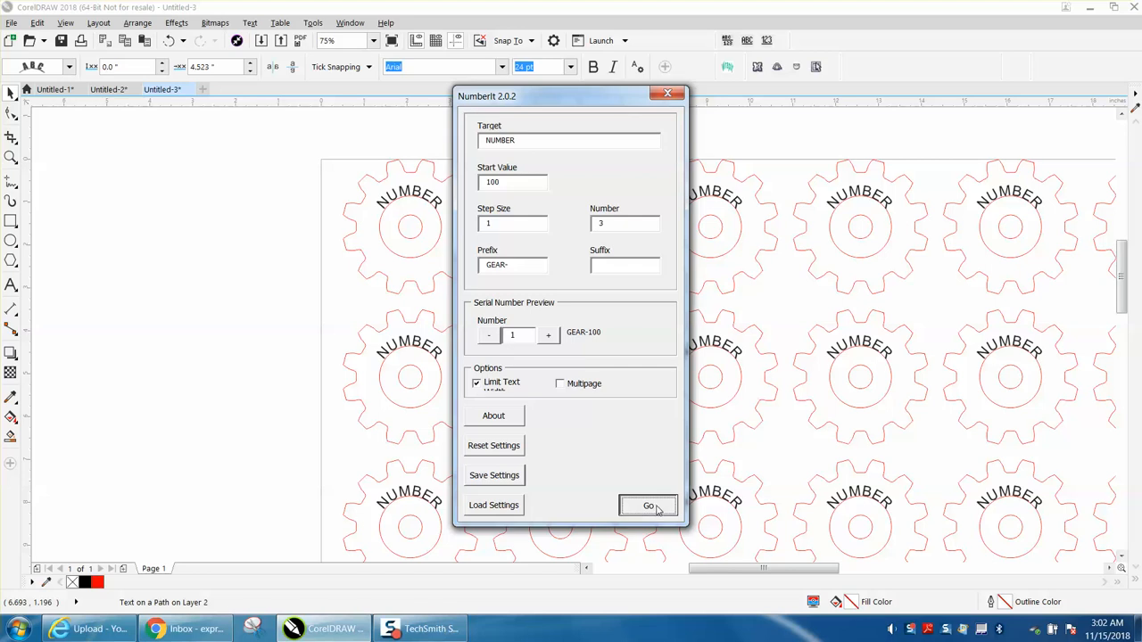
pyautogui.click(647, 505)
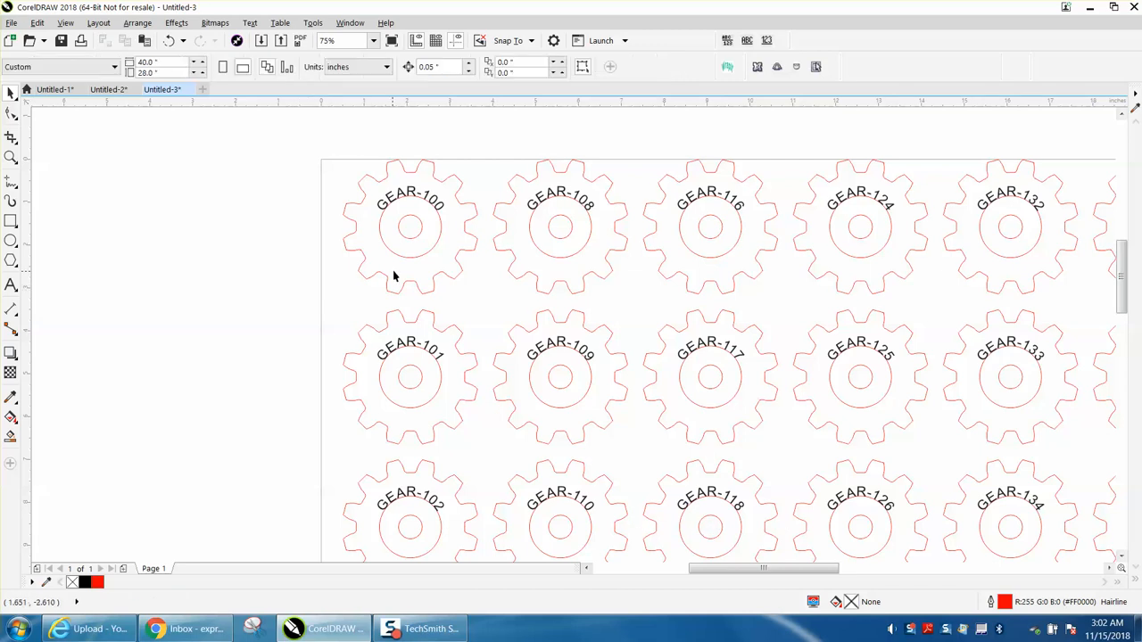
pyautogui.moveTo(425, 239)
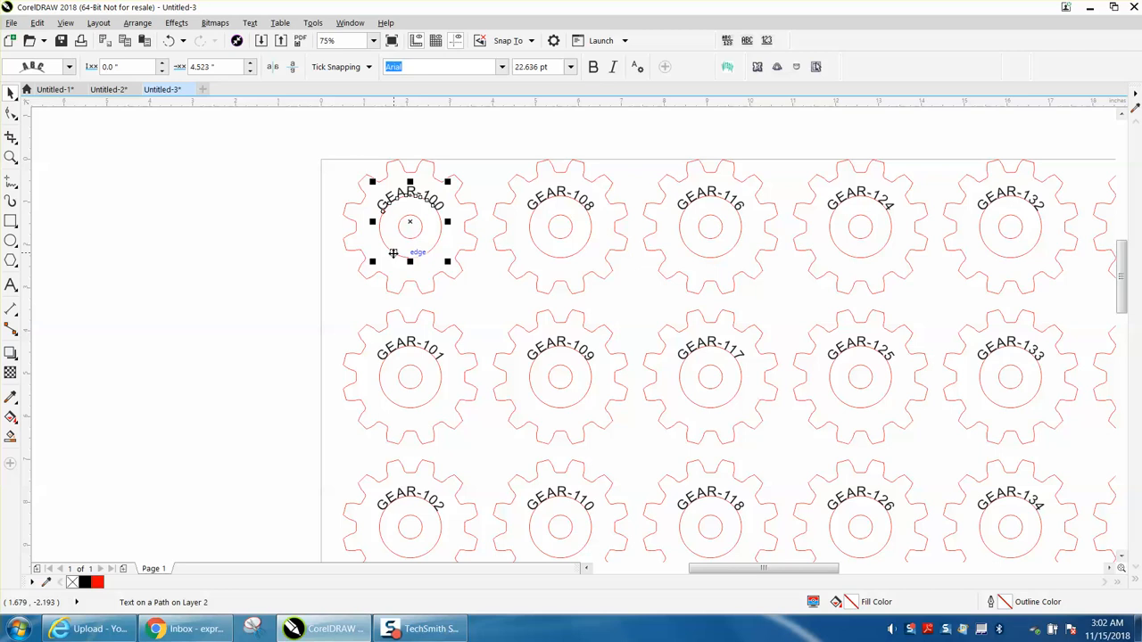
pyautogui.moveTo(392, 238)
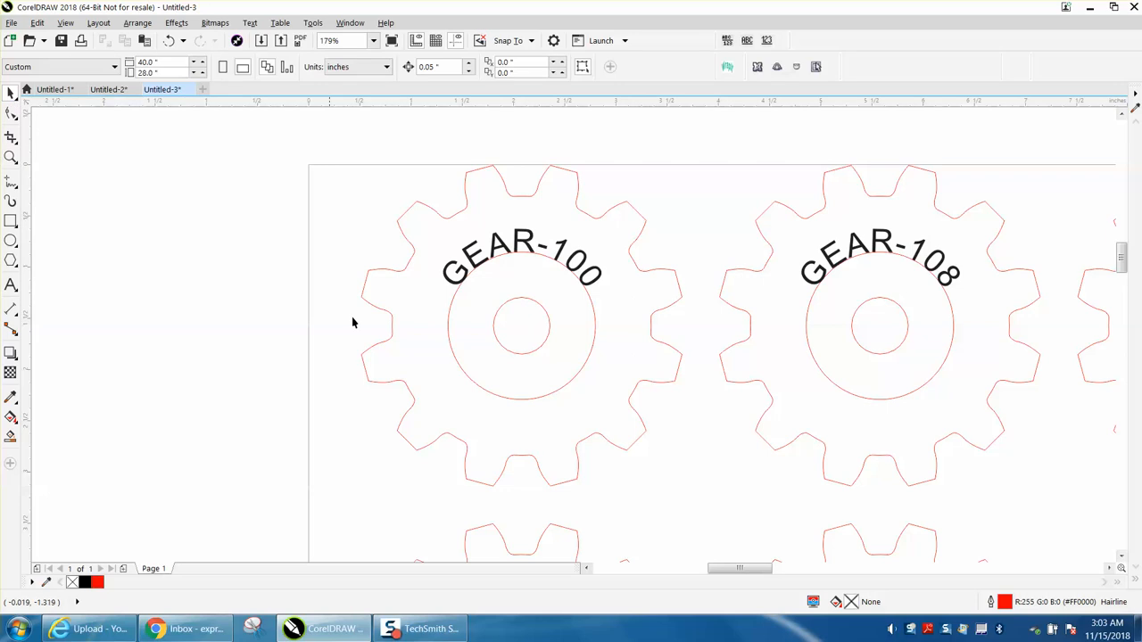
# - Select and delete the 1.44-inch circle around GEAR-100, then undo the deletion
pyautogui.click(521, 326)
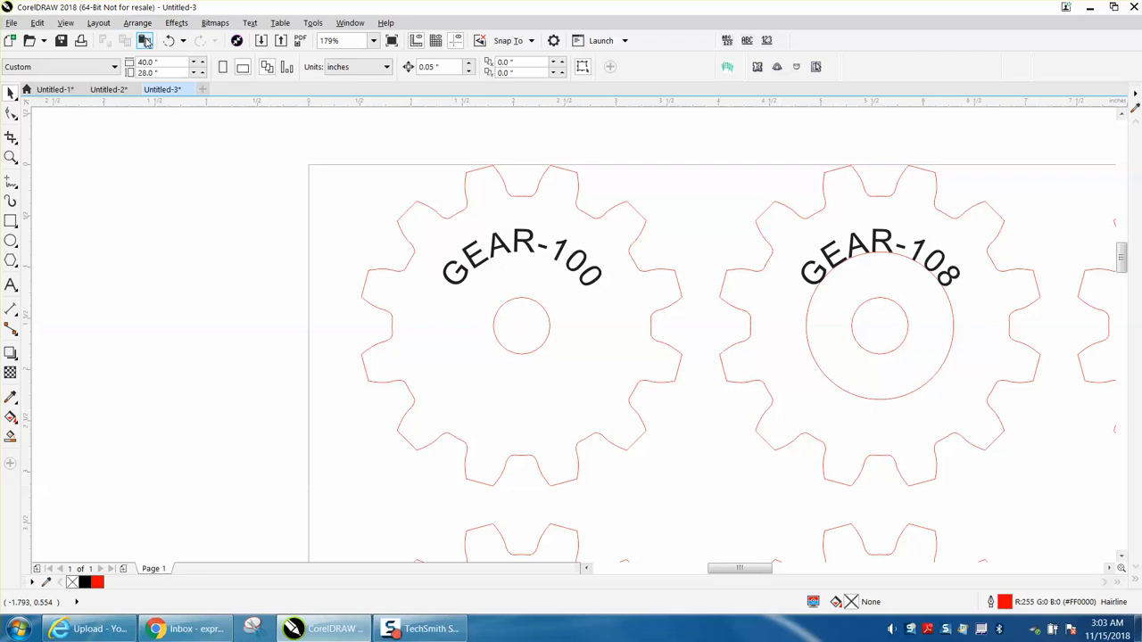
pyautogui.click(521, 324)
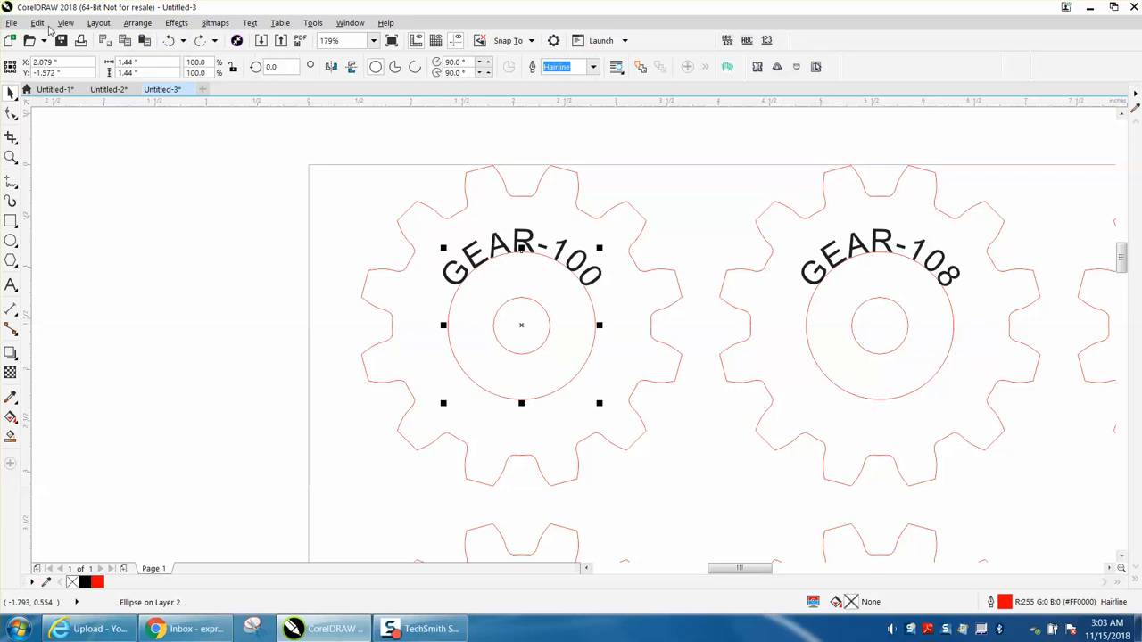
pyautogui.click(37, 22)
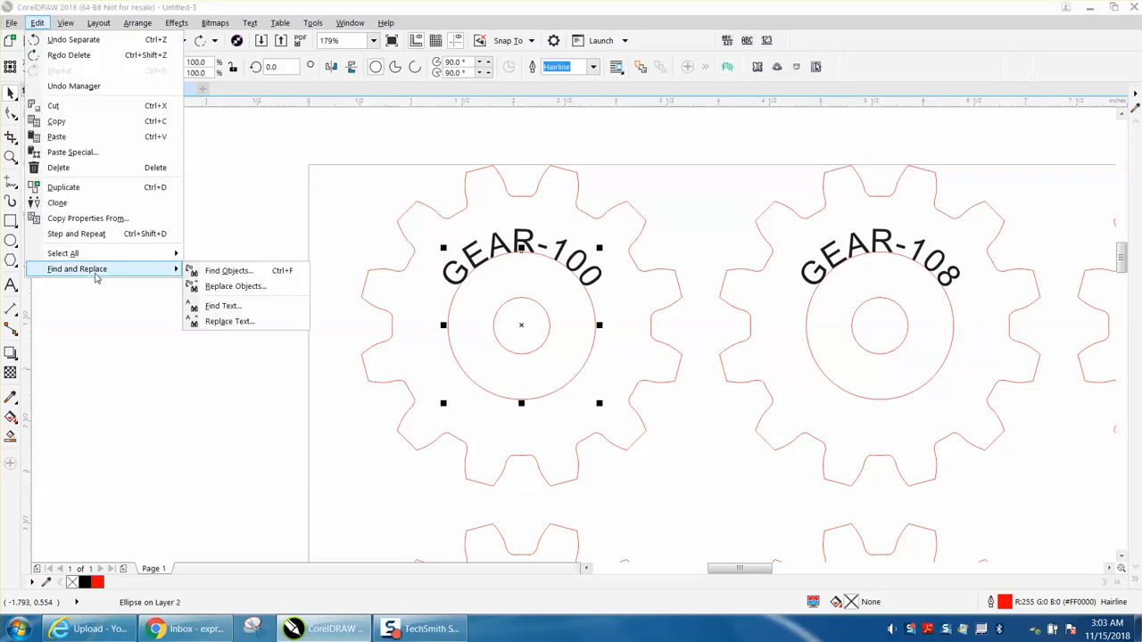
pyautogui.click(229, 271)
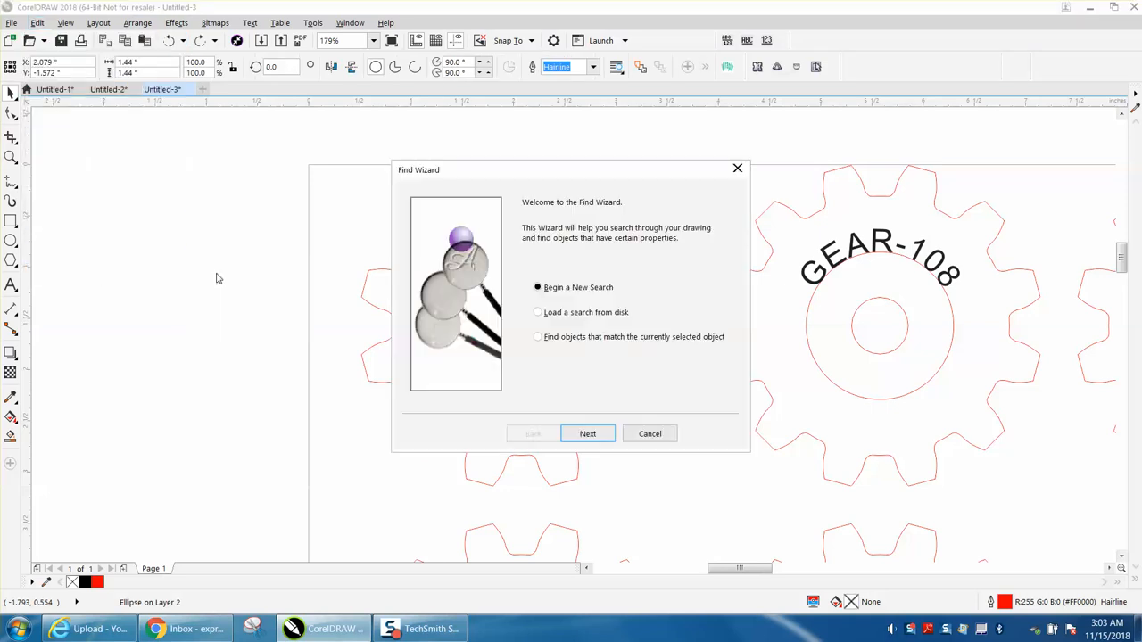
pyautogui.click(587, 433)
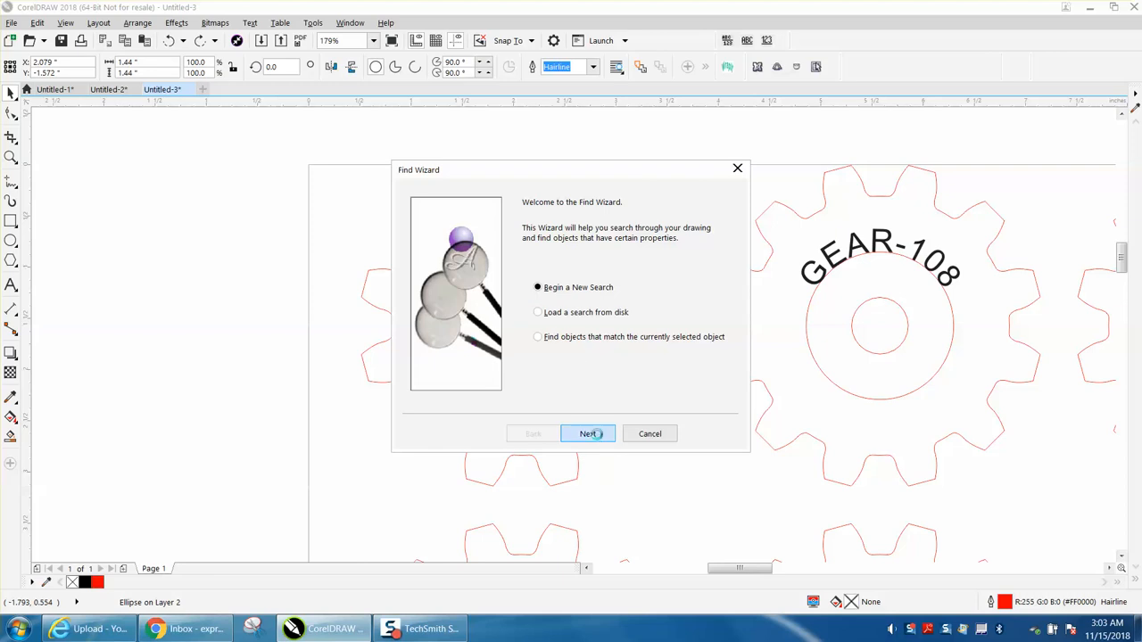
pyautogui.click(587, 433)
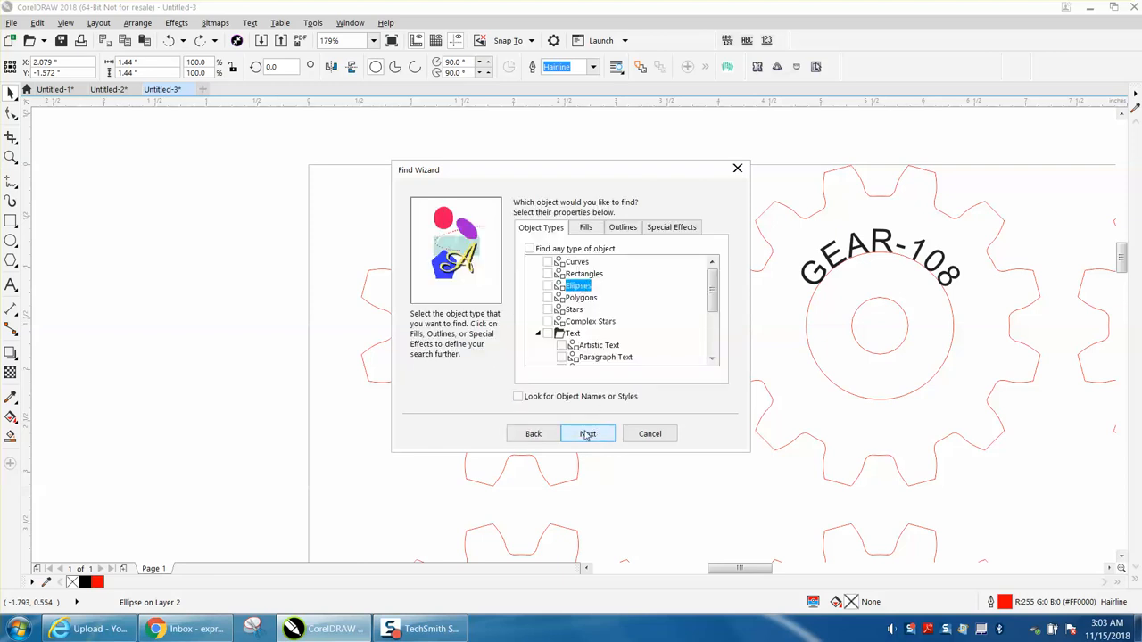
pyautogui.click(586, 434)
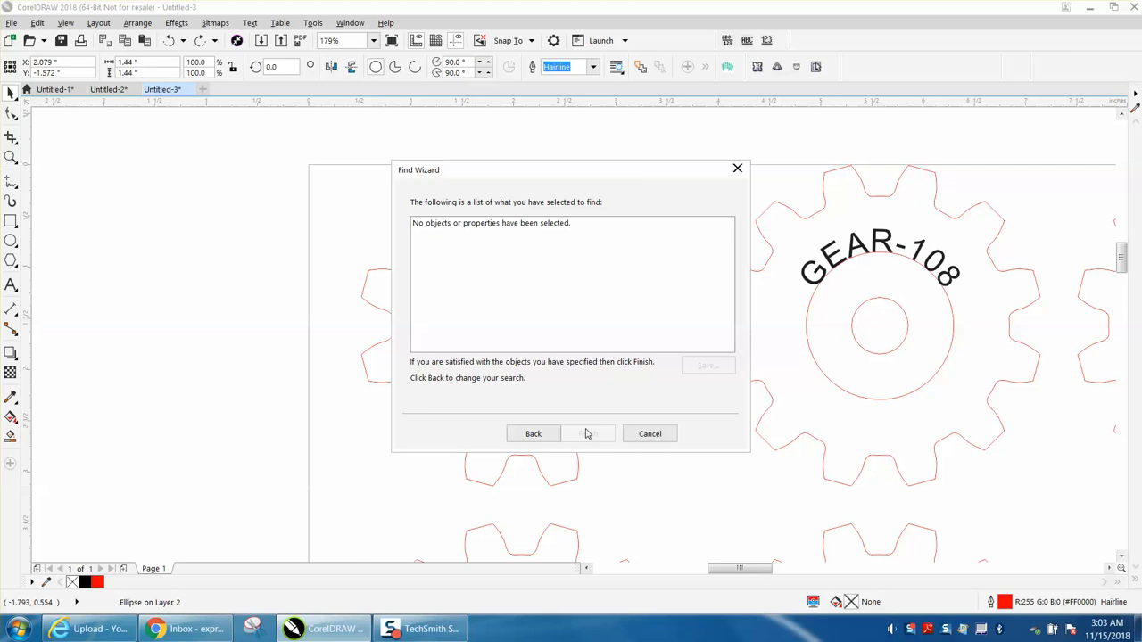
pyautogui.moveTo(638, 205)
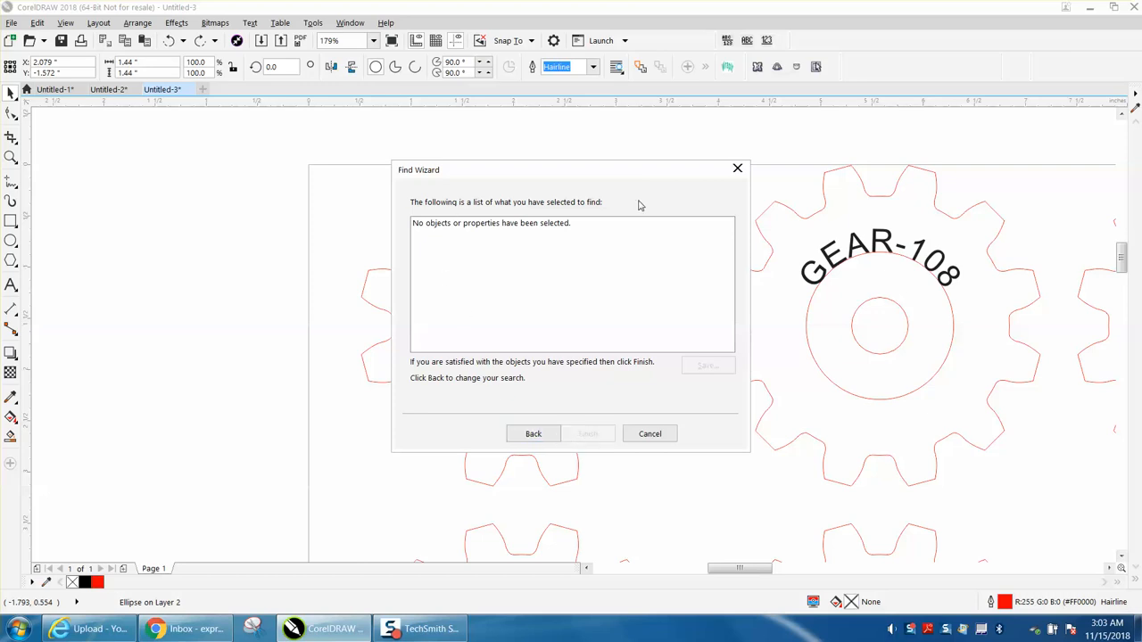
pyautogui.click(649, 434)
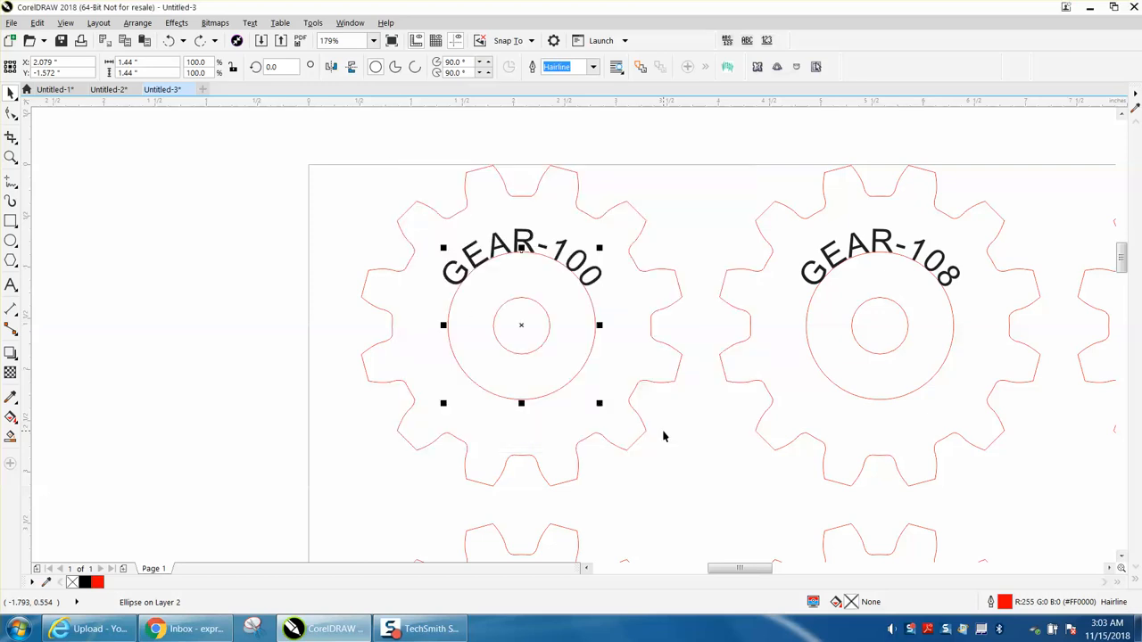
pyautogui.click(37, 22)
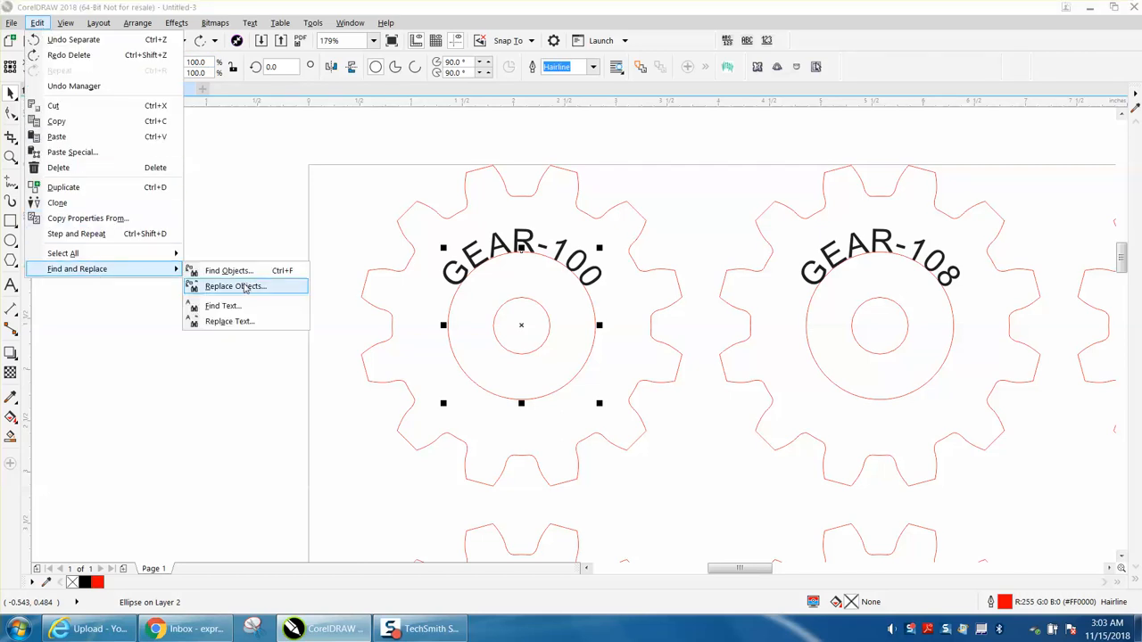
# - Start a new Find Objects search for ellipses and open their detailed properties
pyautogui.click(229, 271)
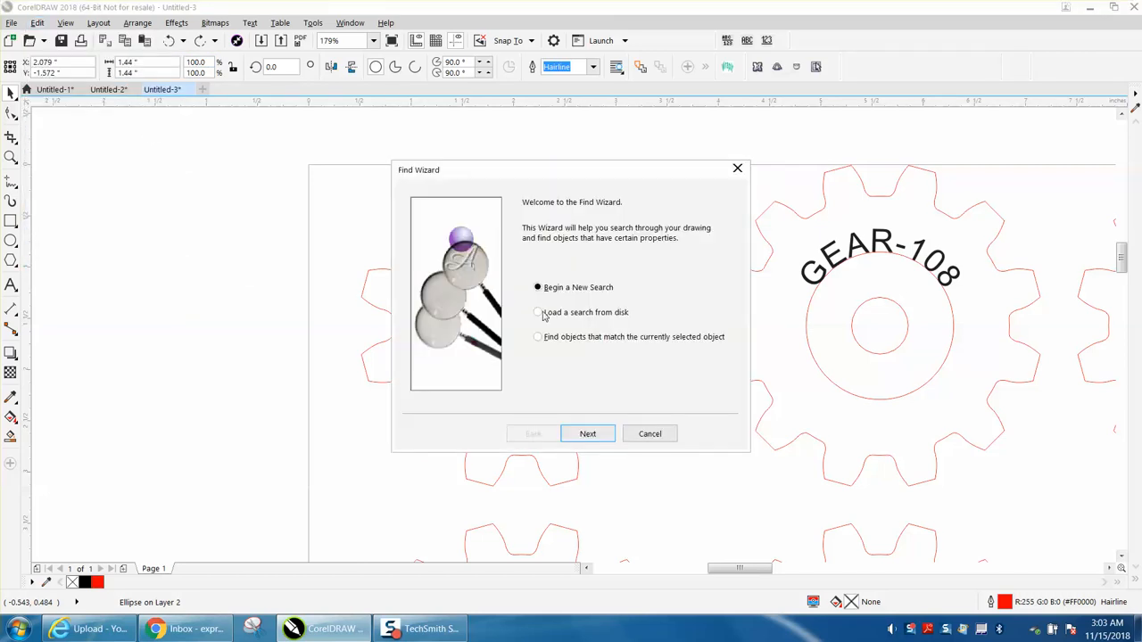
pyautogui.click(587, 434)
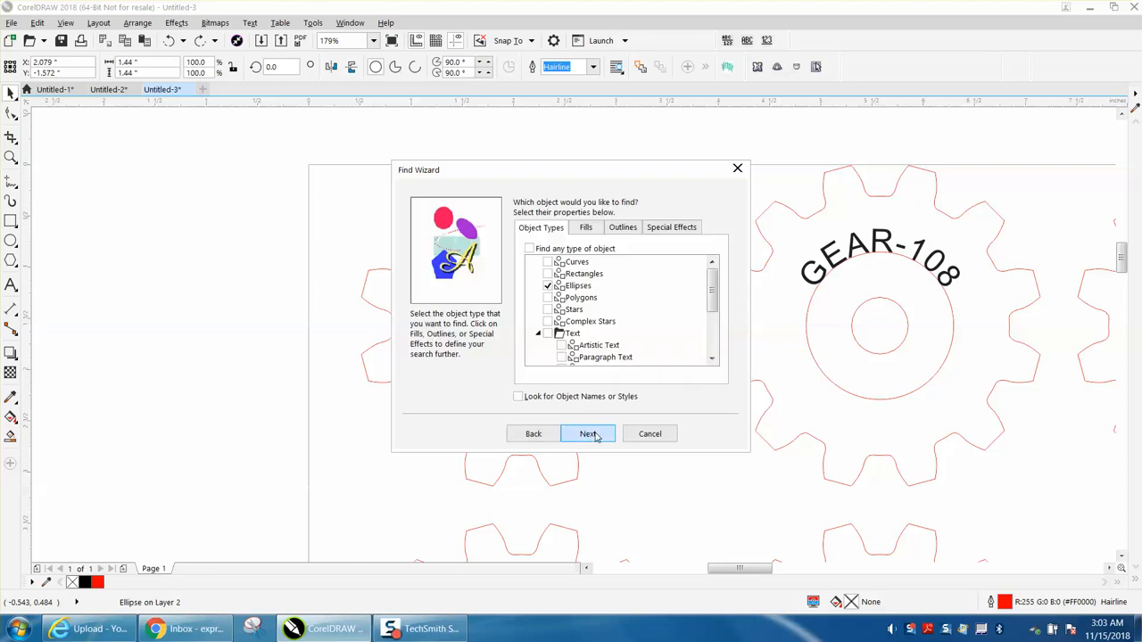
pyautogui.click(587, 434)
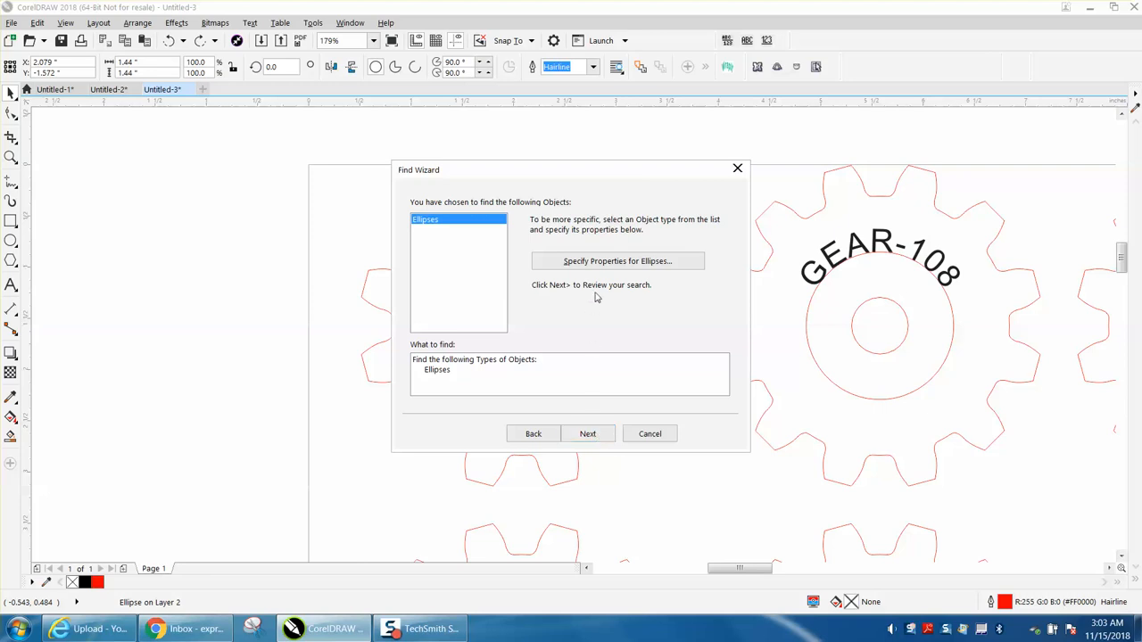
pyautogui.click(617, 260)
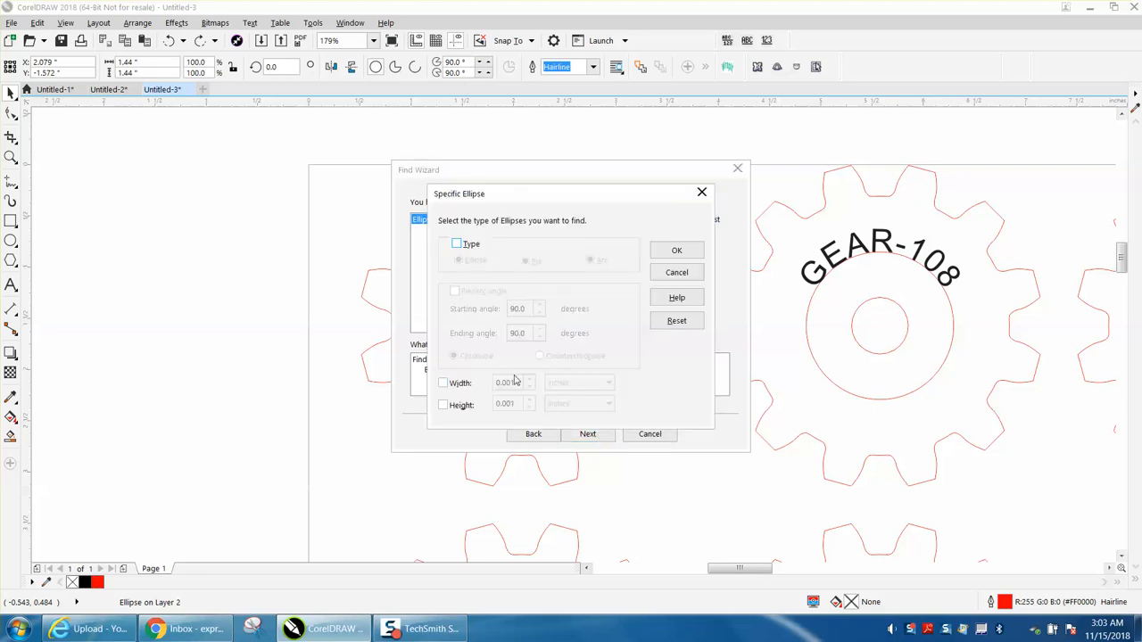
# - Add a width criterion of 1.44 inches and finish defining the search
pyautogui.click(443, 383)
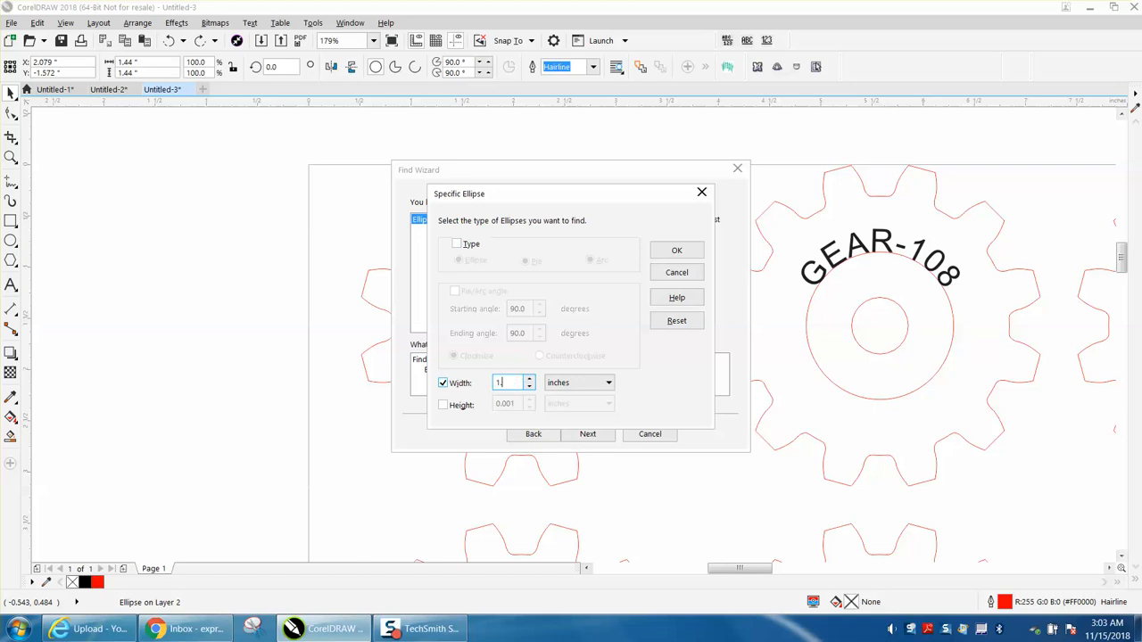
pyautogui.write('1.44')
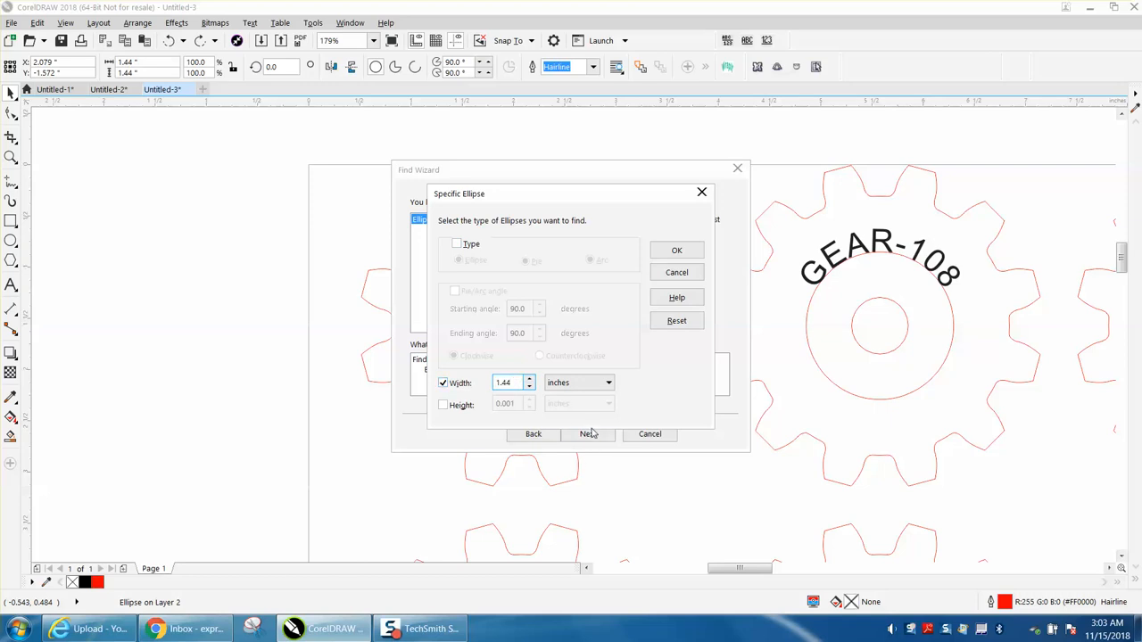
pyautogui.moveTo(676, 249)
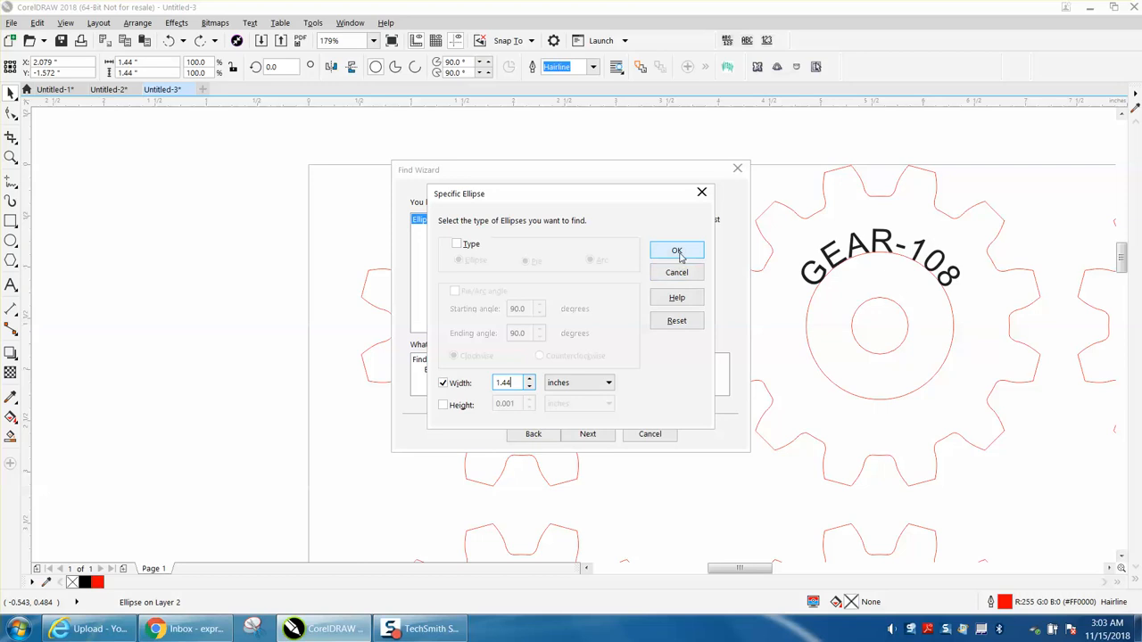
pyautogui.click(676, 250)
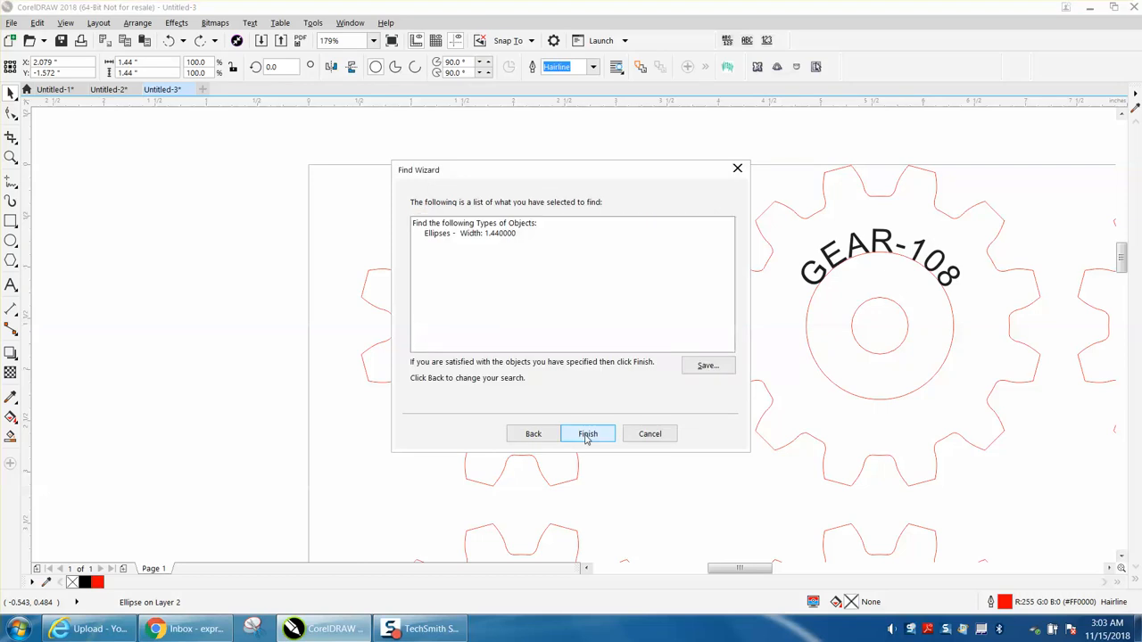
pyautogui.click(587, 433)
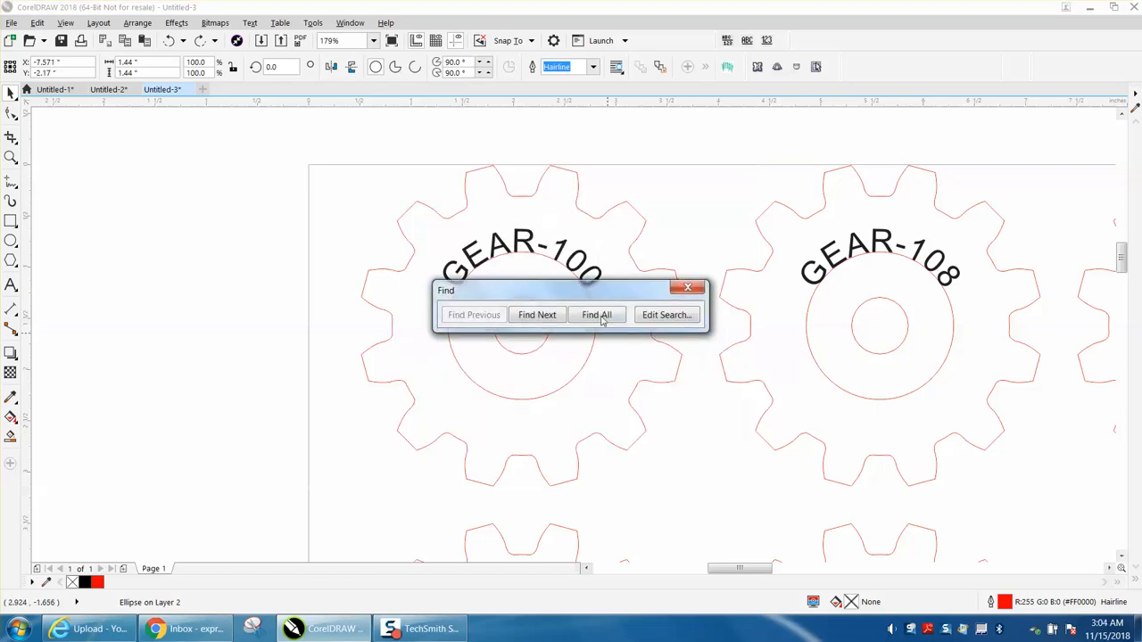
# - Find all 89 matching 1.44-inch ellipses and close the Find dialog
pyautogui.click(596, 314)
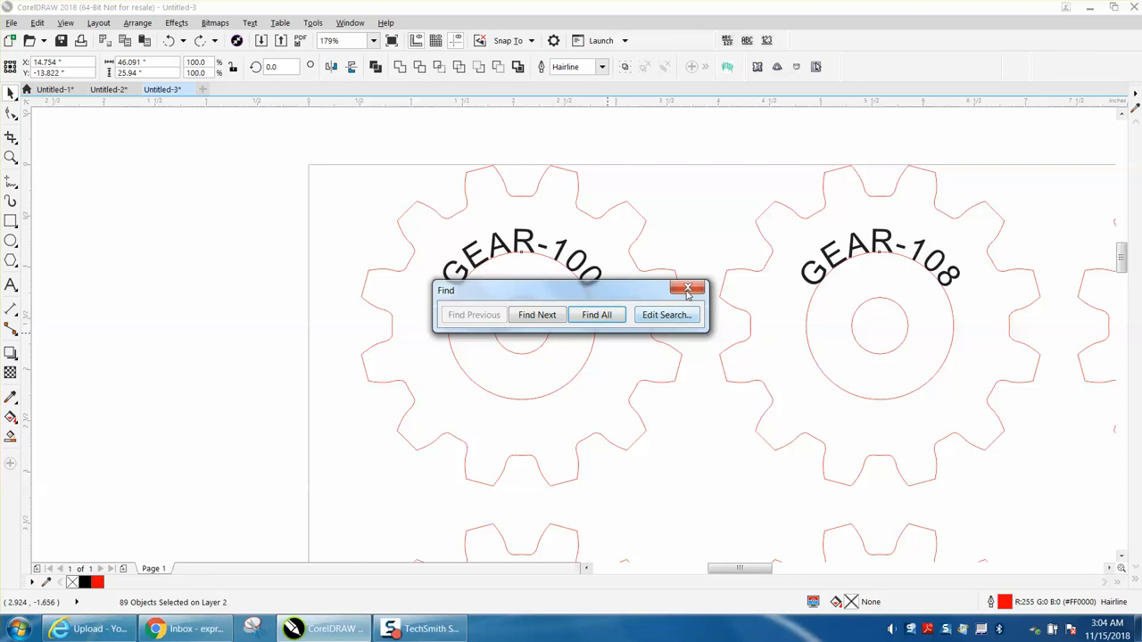
pyautogui.moveTo(687, 288)
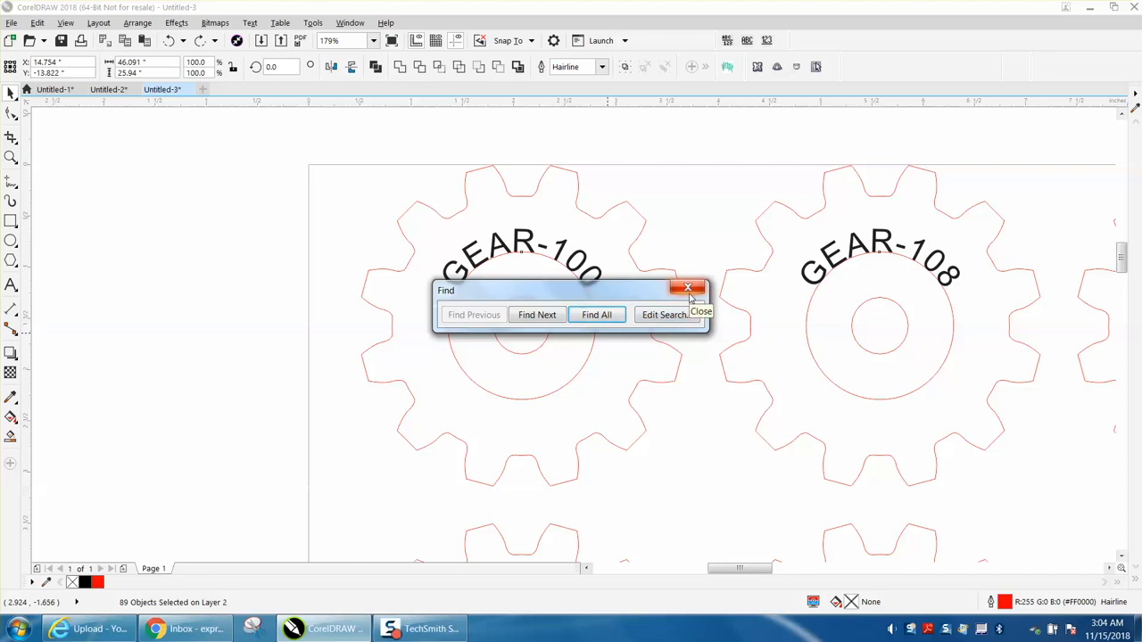
pyautogui.moveTo(669, 343)
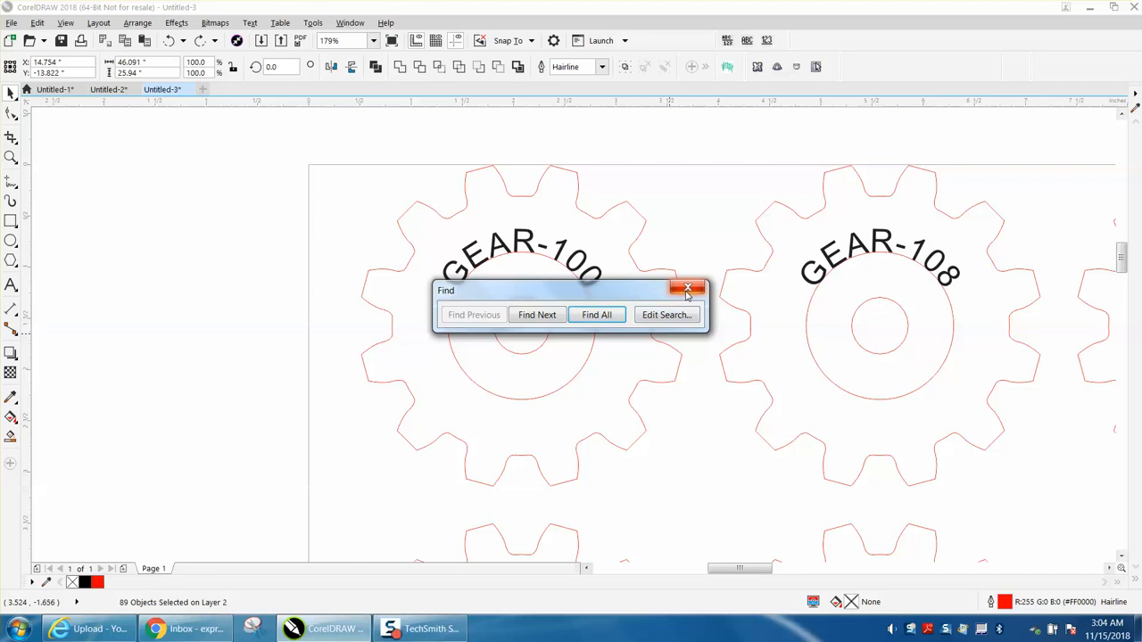
pyautogui.moveTo(670, 327)
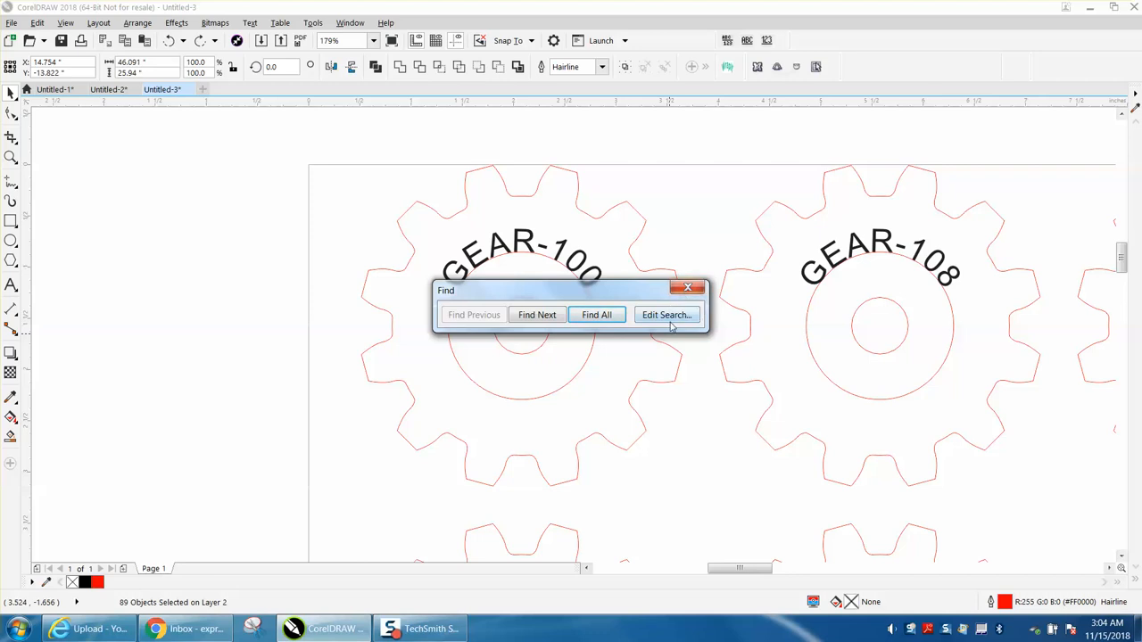
pyautogui.moveTo(694, 335)
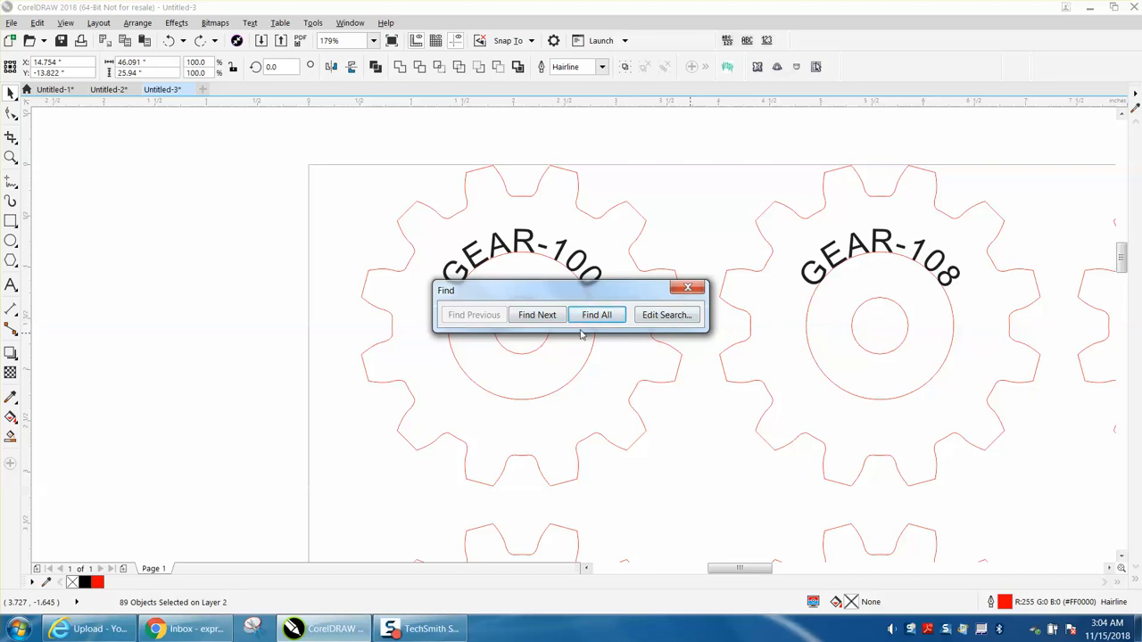
pyautogui.moveTo(624, 368)
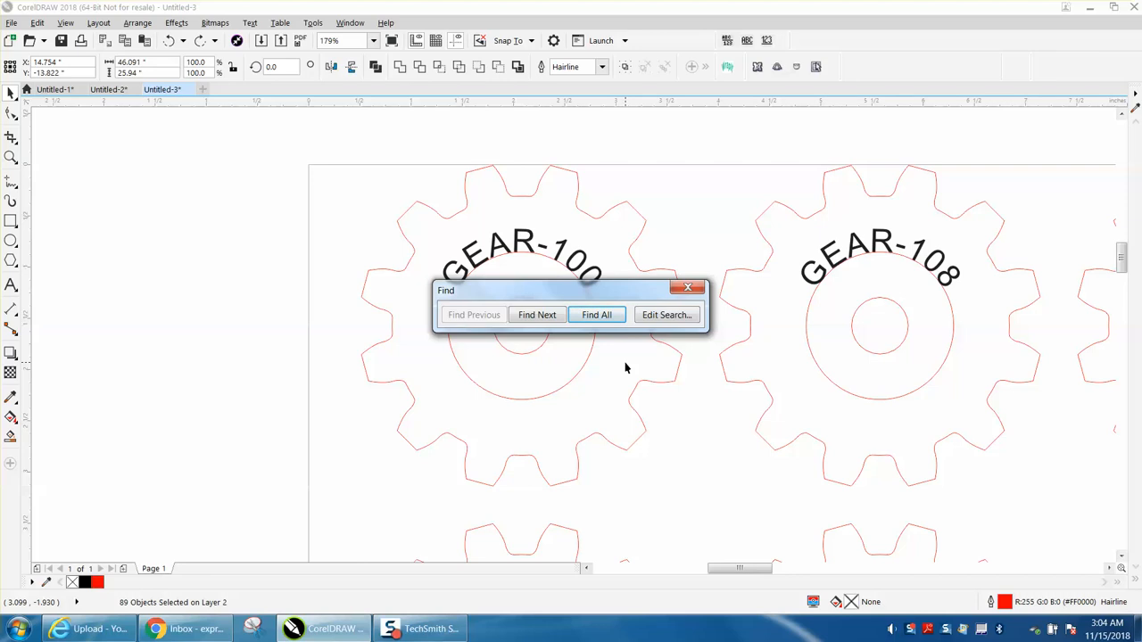
pyautogui.moveTo(660, 322)
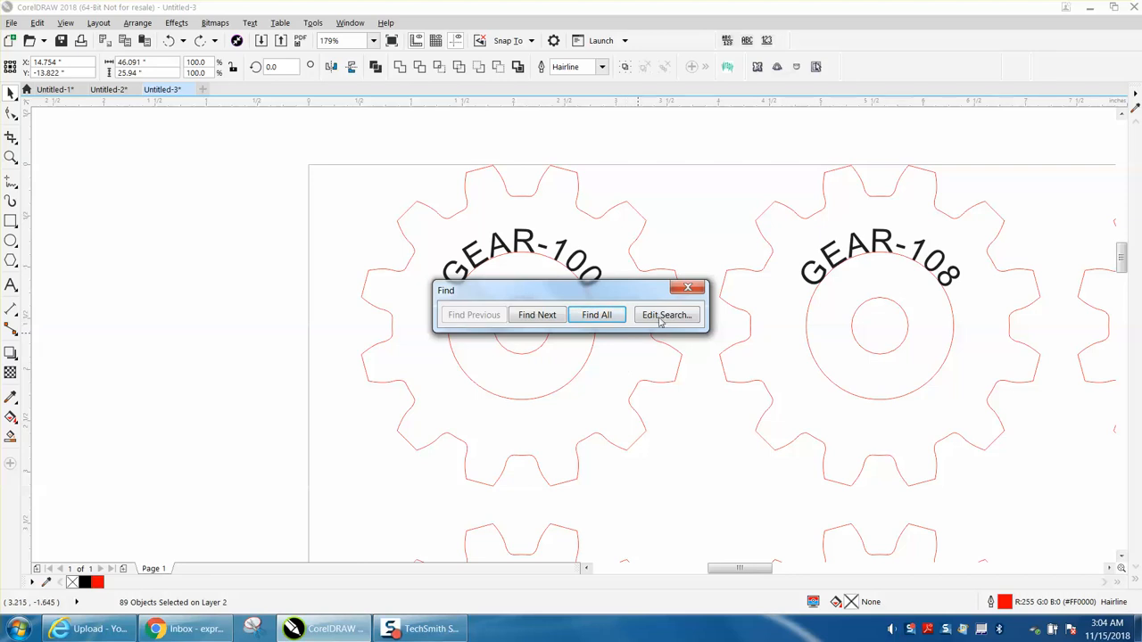
pyautogui.click(688, 286)
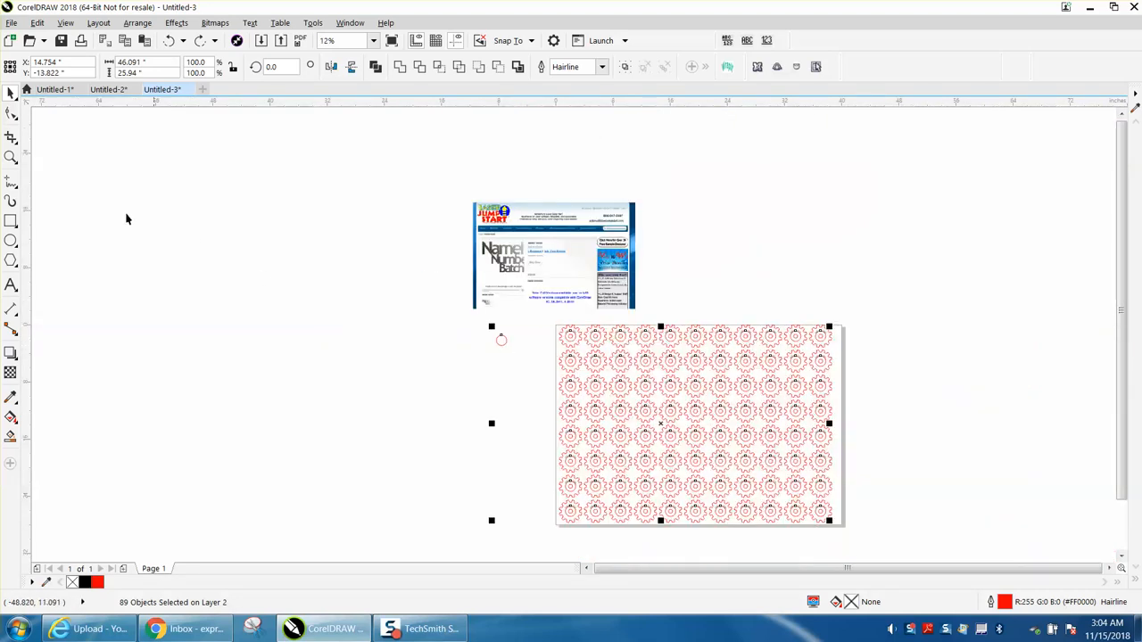
# - Delete the selected circles and review the gear sheet
pyautogui.click(12, 157)
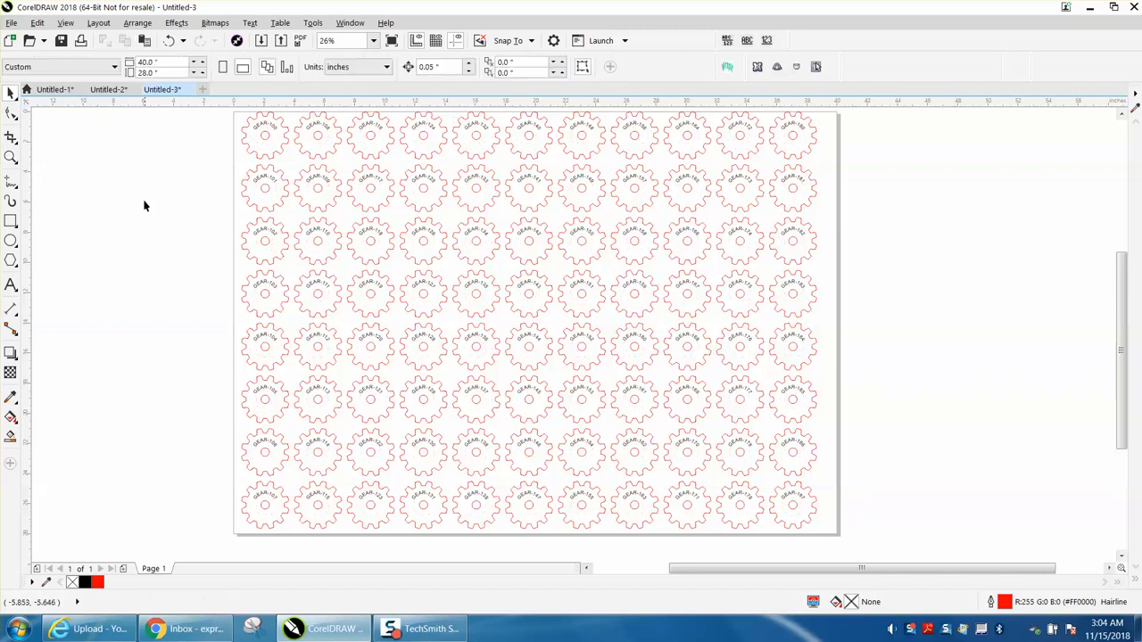
pyautogui.moveTo(110, 217)
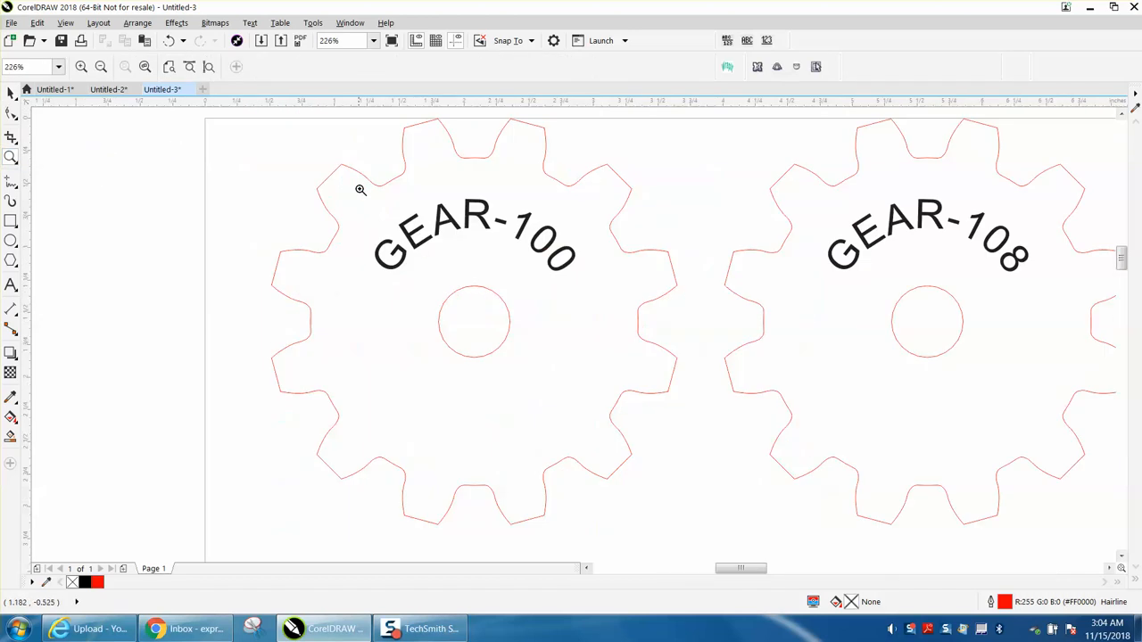
pyautogui.moveTo(427, 224)
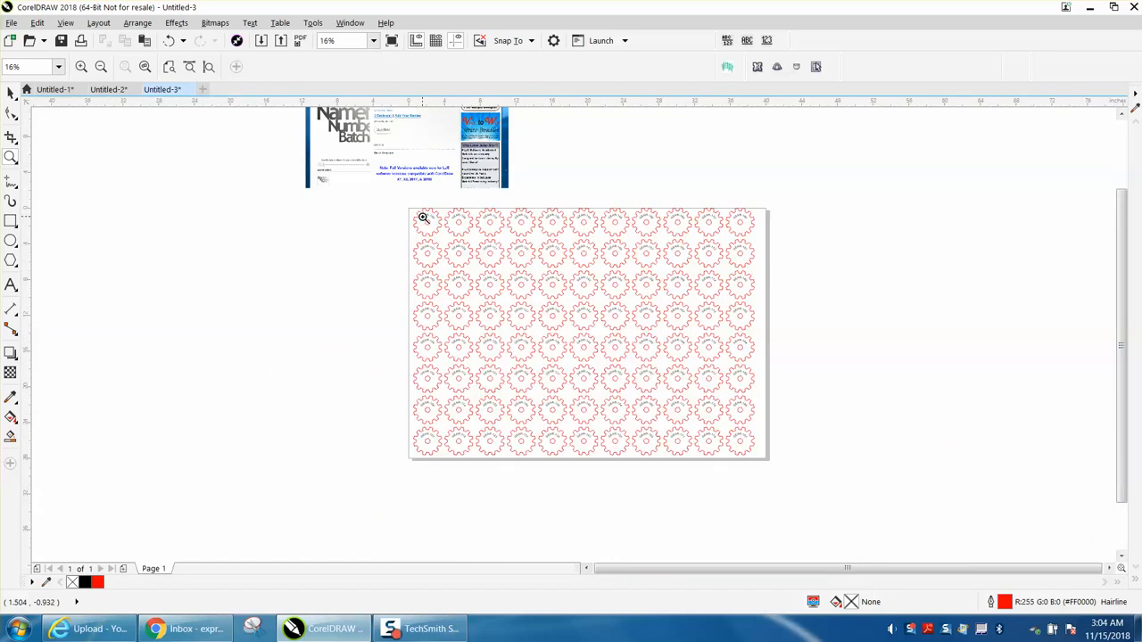
pyautogui.moveTo(407, 238)
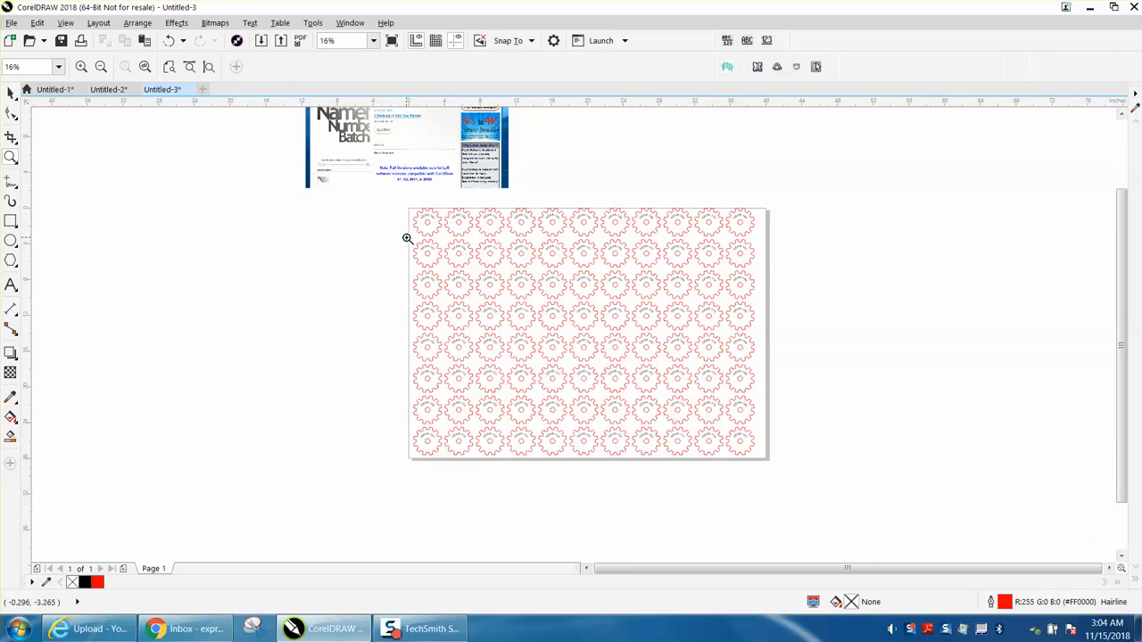